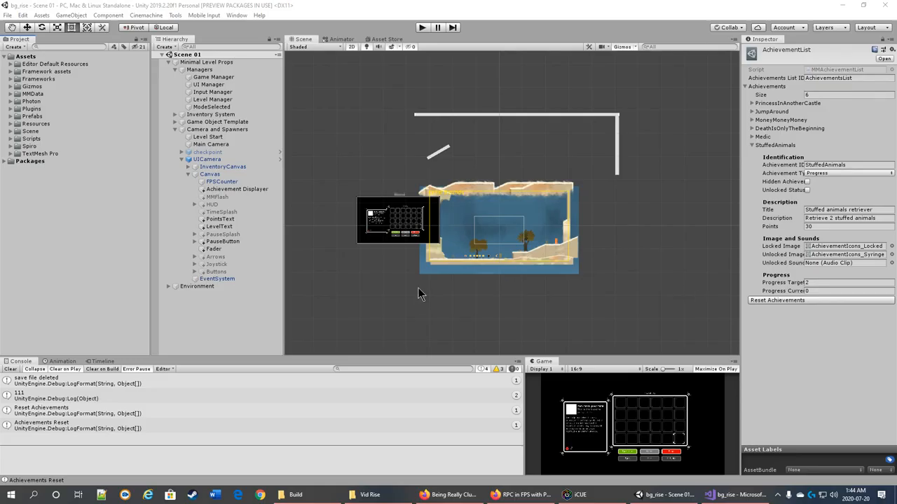
mouse_move(352, 310)
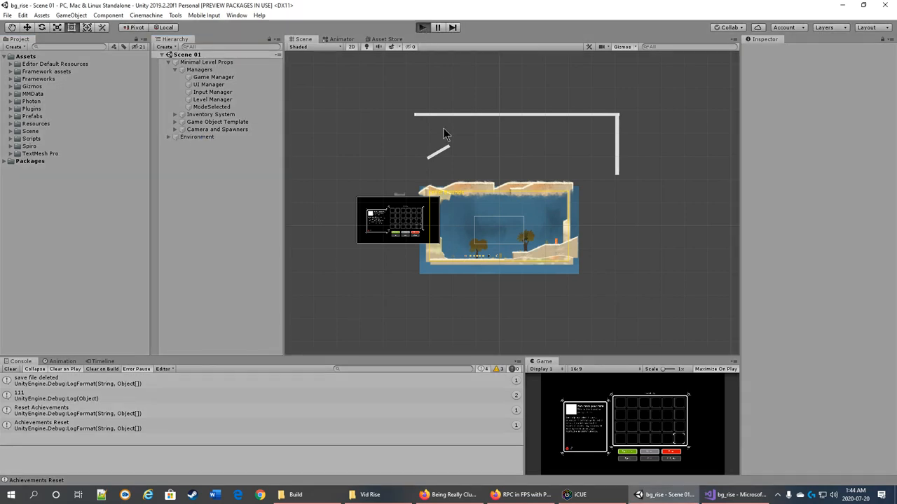
Enter Play mode so Scene 01 runs maximized in the editor
click(422, 27)
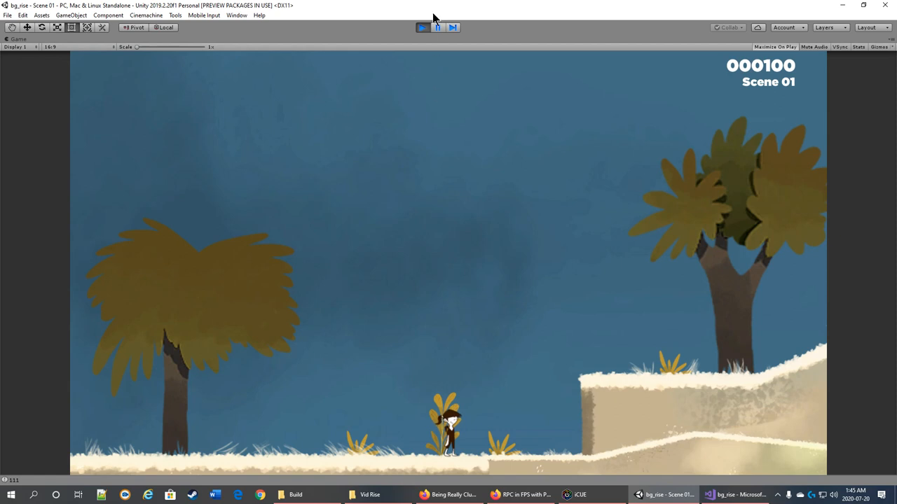
click(422, 28)
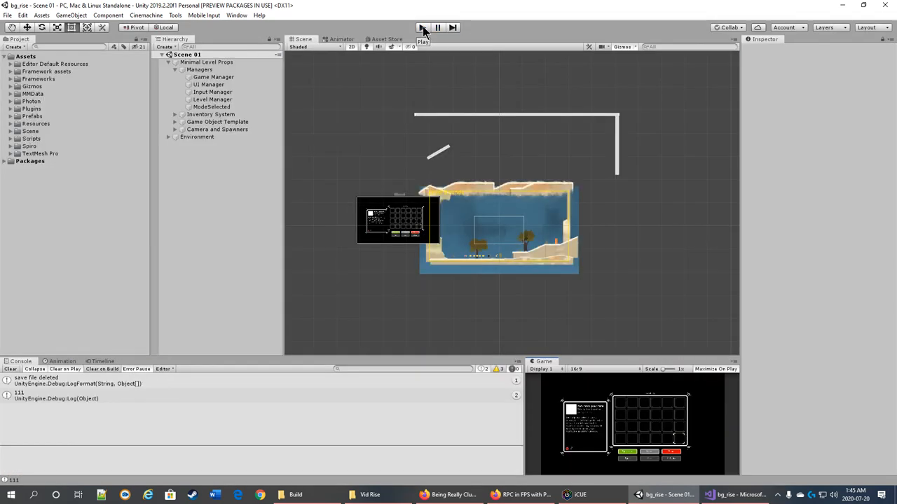
click(422, 27)
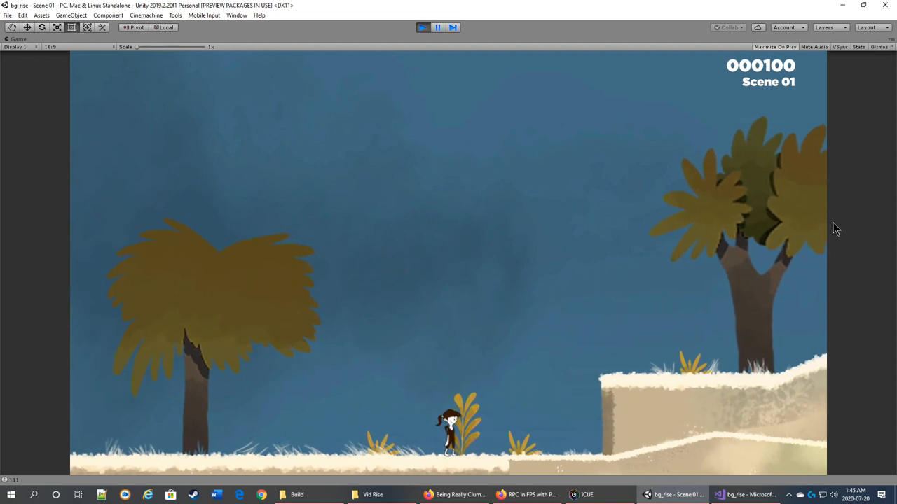
mouse_move(486, 206)
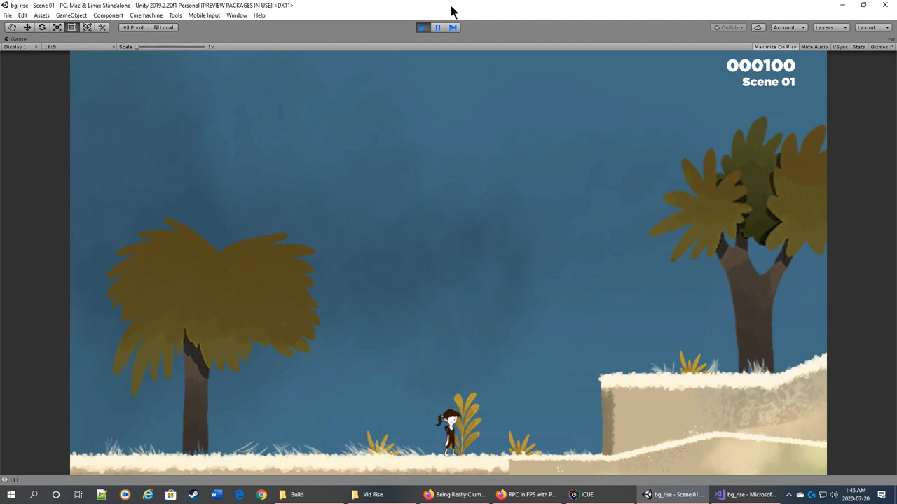
Exit Play mode to return to Scene 01 in the editor
click(422, 27)
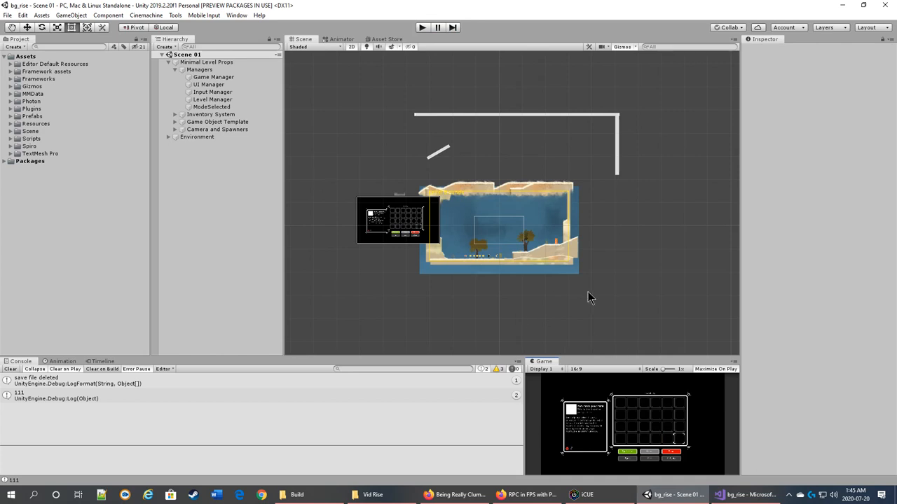
mouse_move(550, 266)
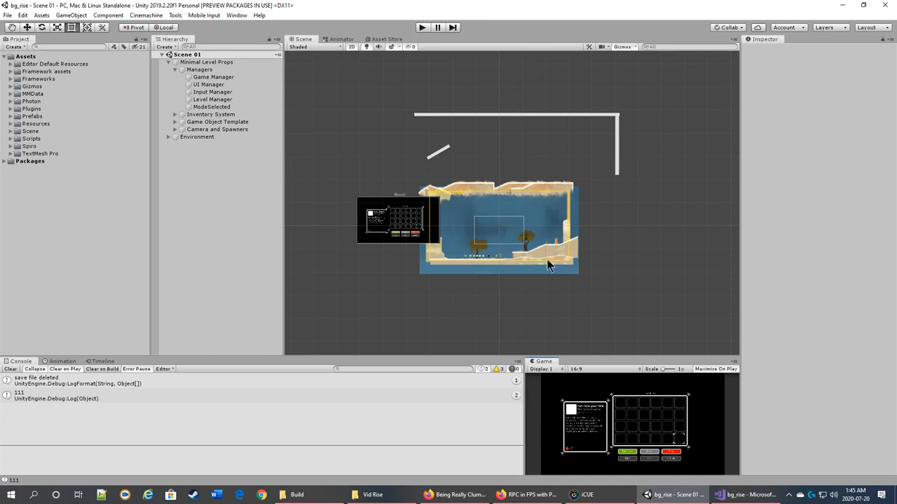
mouse_move(526, 268)
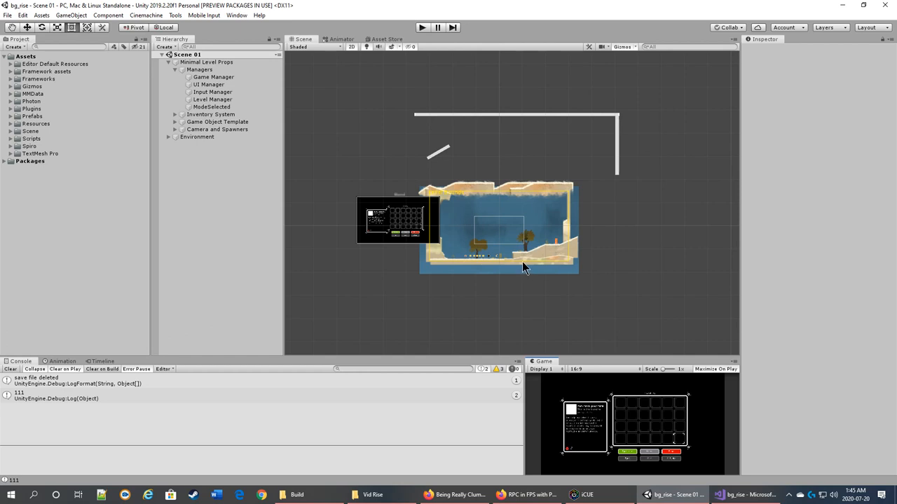
mouse_move(198, 198)
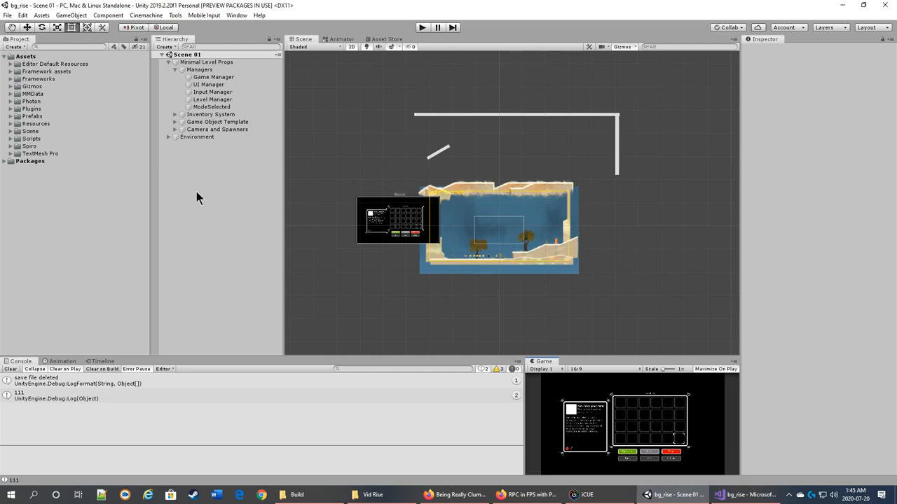
mouse_move(40, 93)
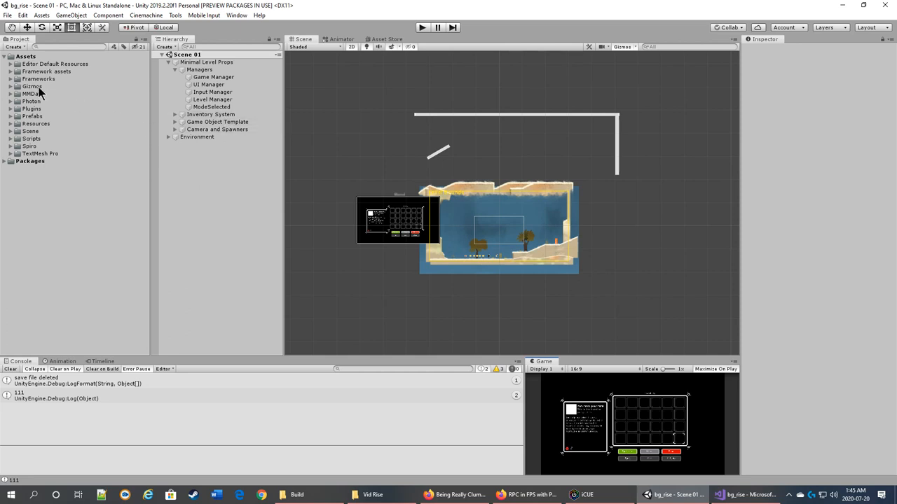
mouse_move(10, 79)
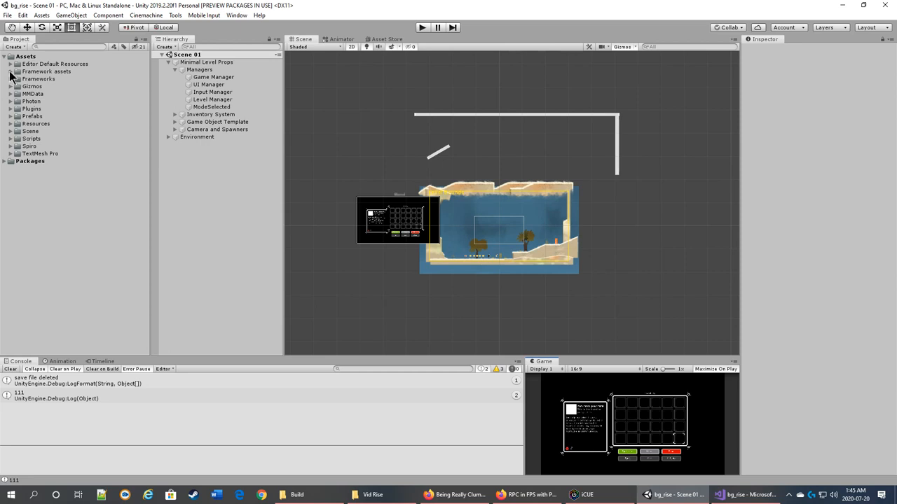
Select the AchievementList asset under Framework assets and reset its achievements in the Inspector
click(12, 70)
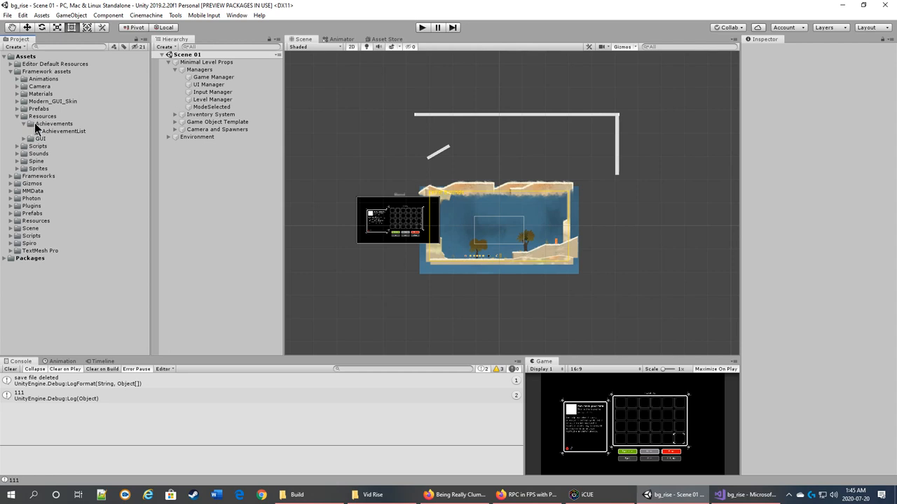
click(64, 131)
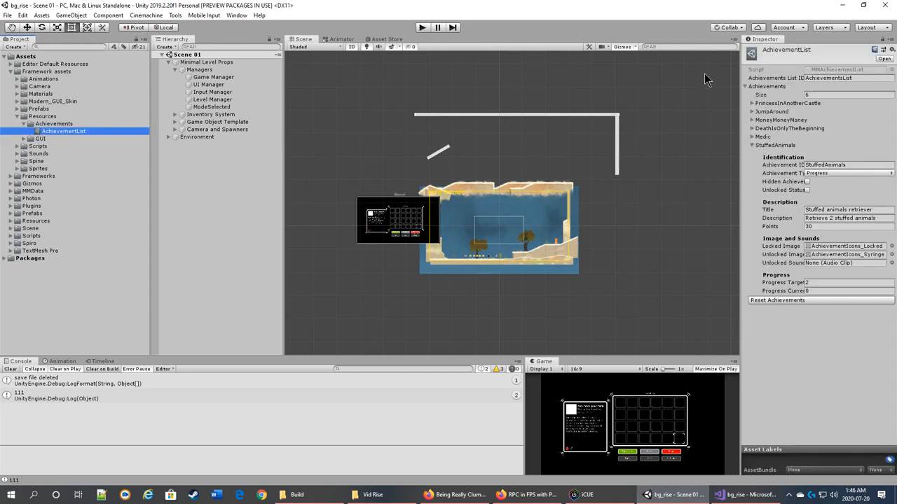
mouse_move(844, 57)
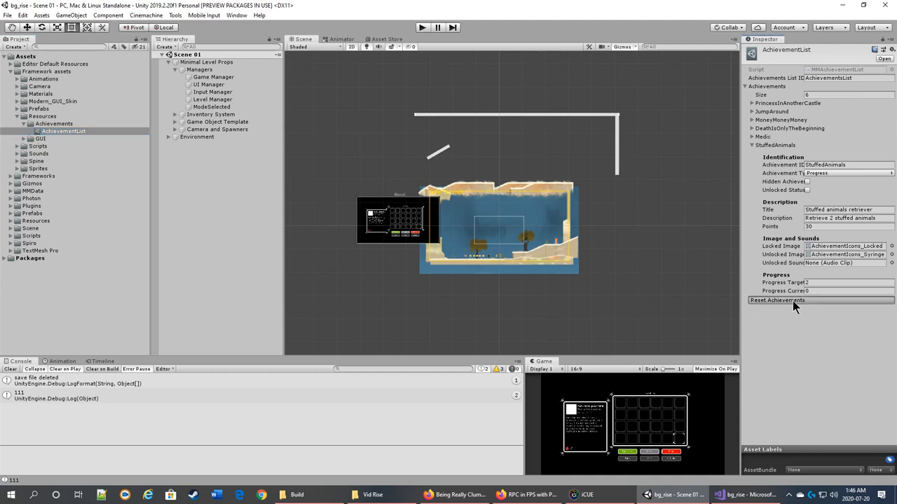
click(777, 300)
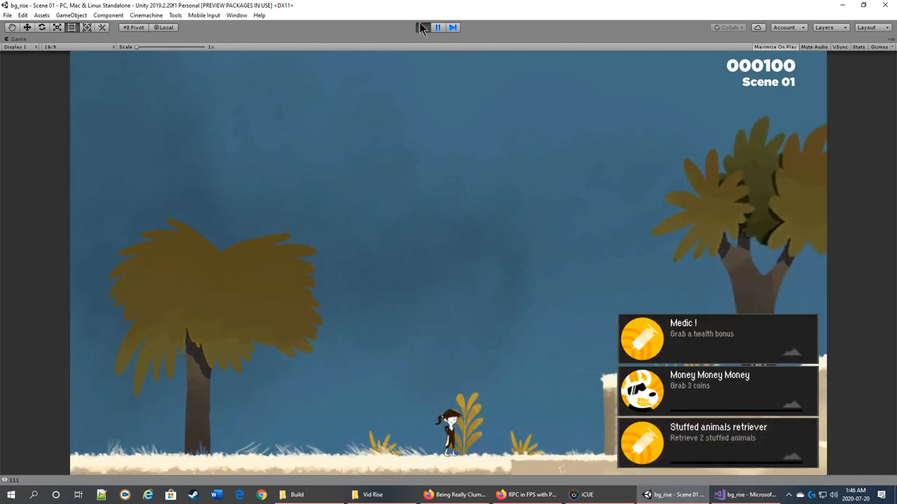
Exit Play mode, leaving the Achievements Reset message in the Console
click(421, 26)
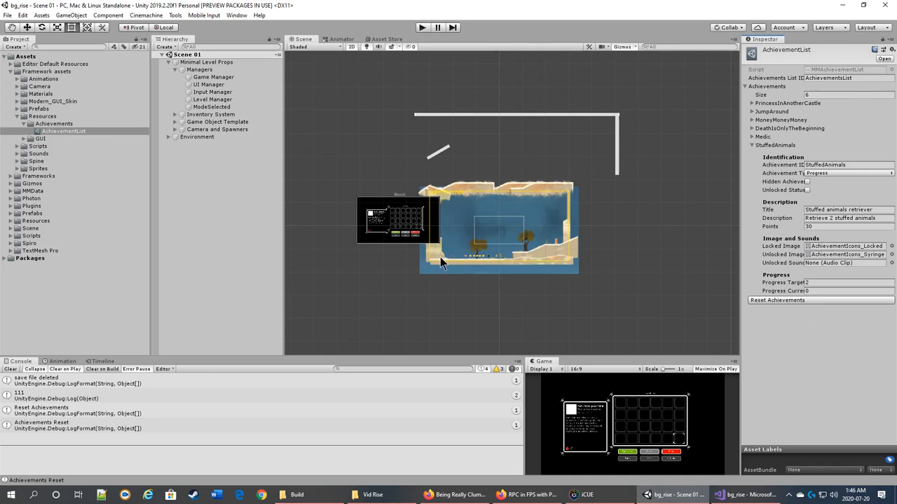
mouse_move(354, 219)
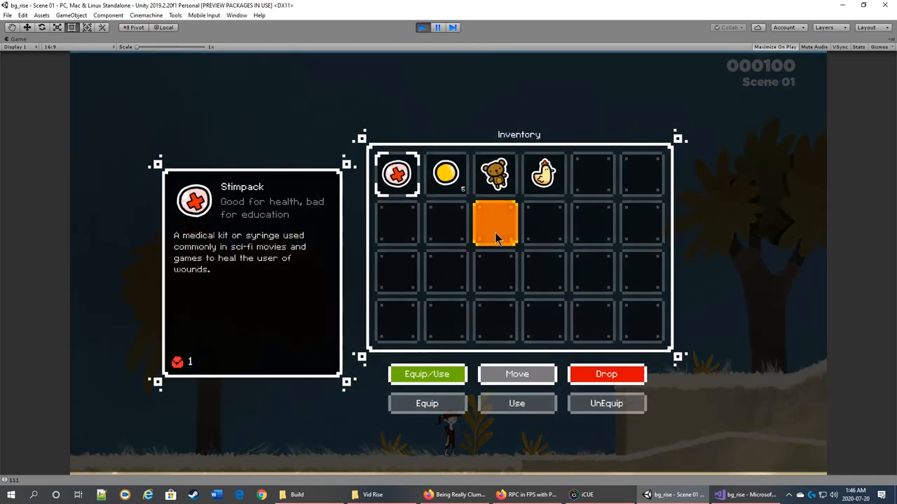
click(544, 174)
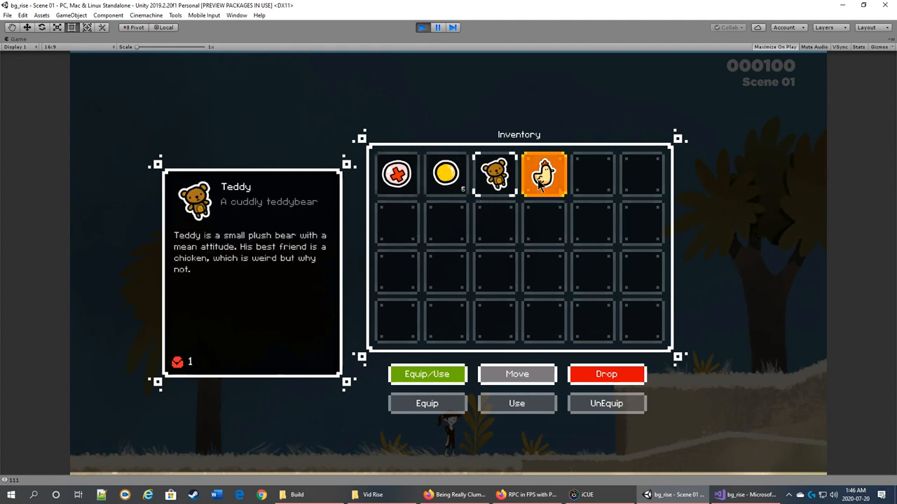
click(544, 173)
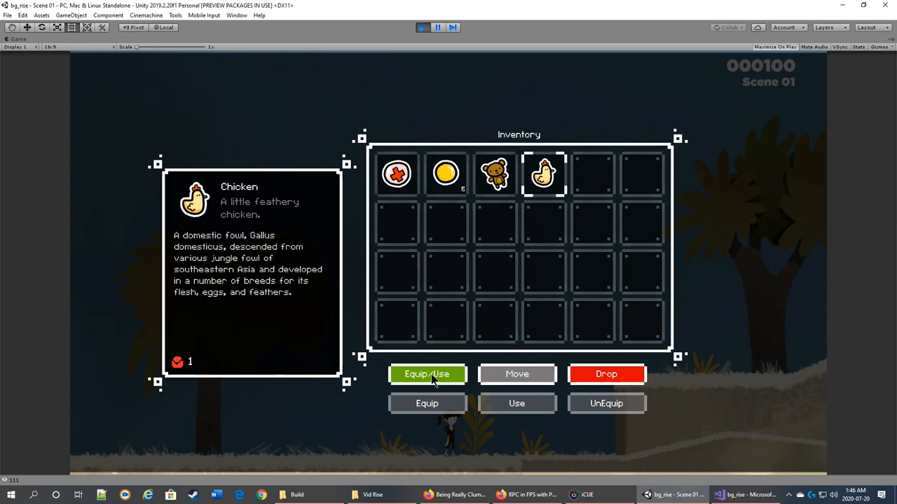
click(397, 174)
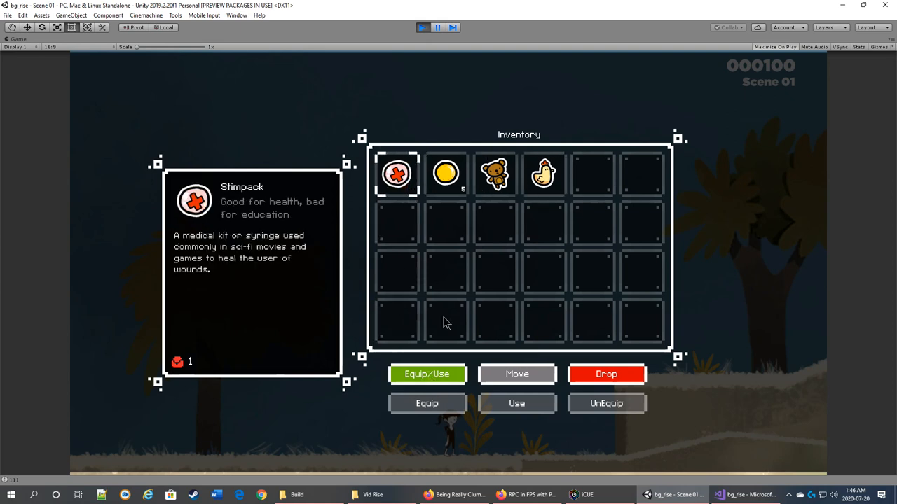
mouse_move(506, 452)
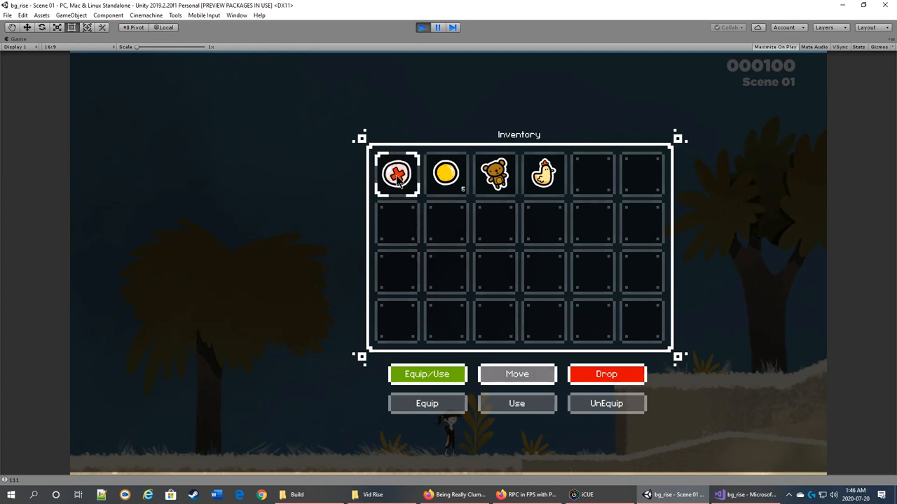
click(396, 173)
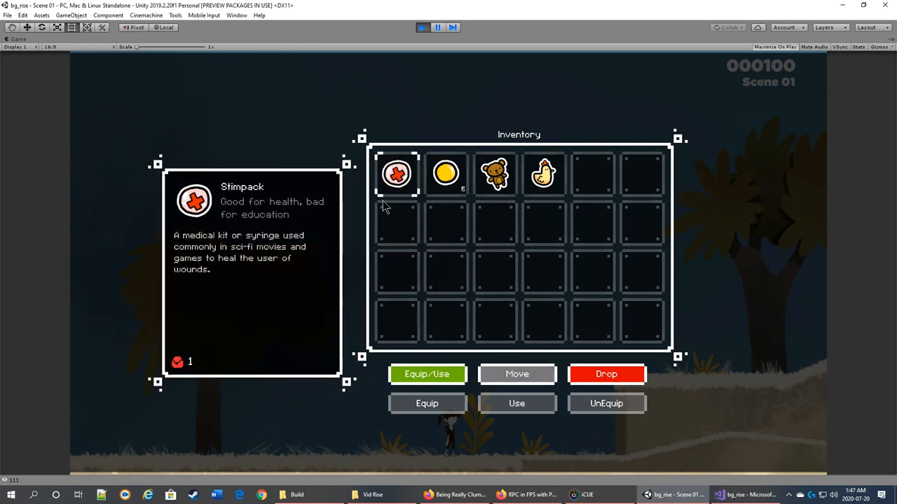
click(446, 174)
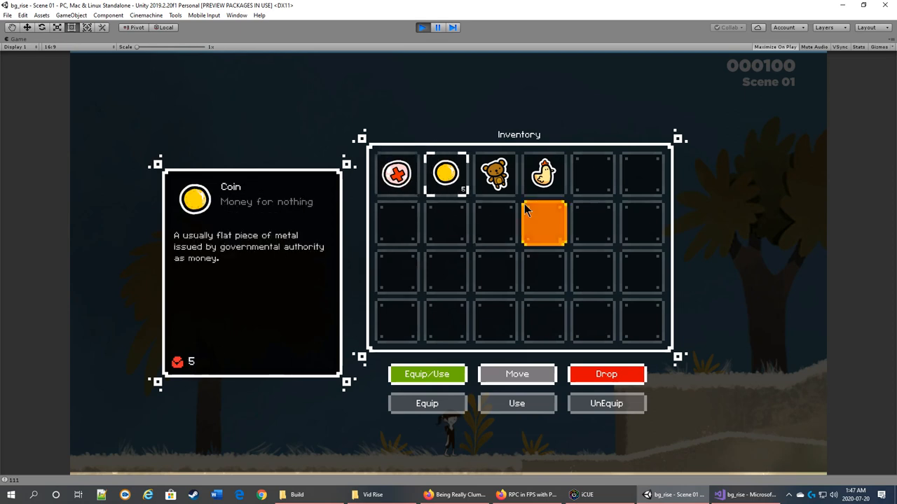
click(494, 174)
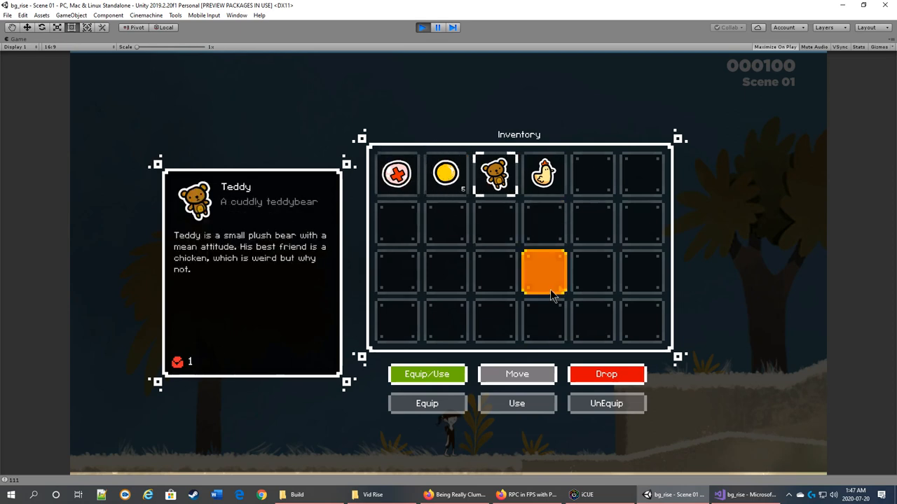
drag(544, 272, 494, 223)
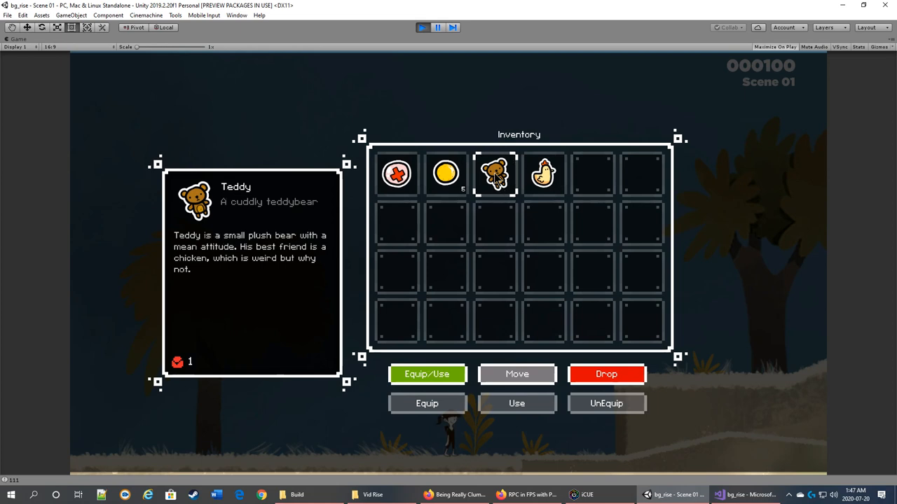
mouse_move(554, 445)
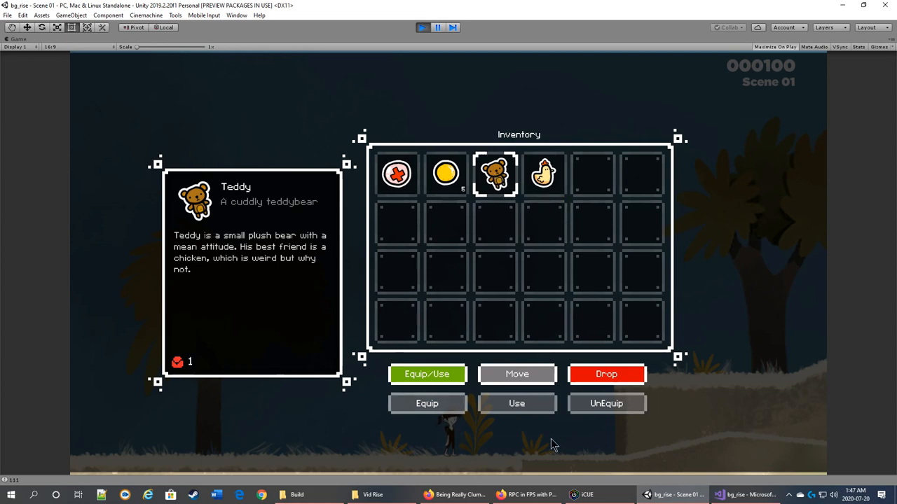
Pick up the teddy bear from its inventory slot and drop it
click(606, 374)
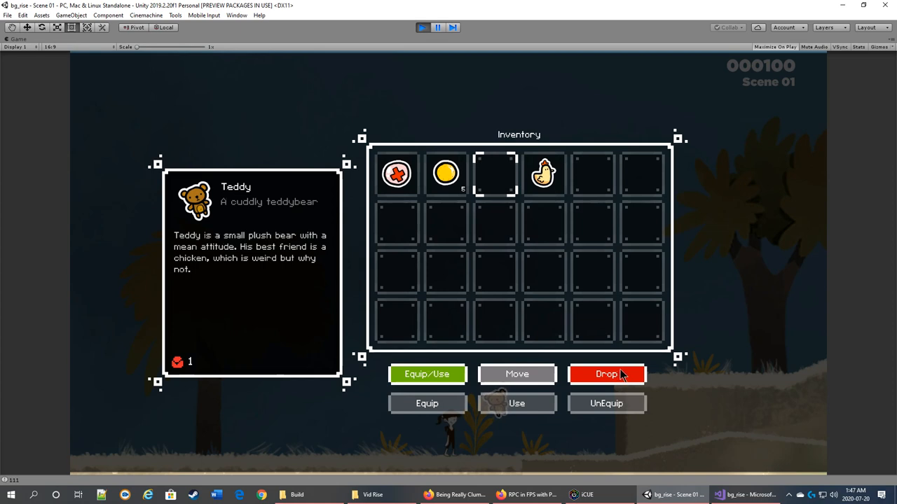
click(606, 374)
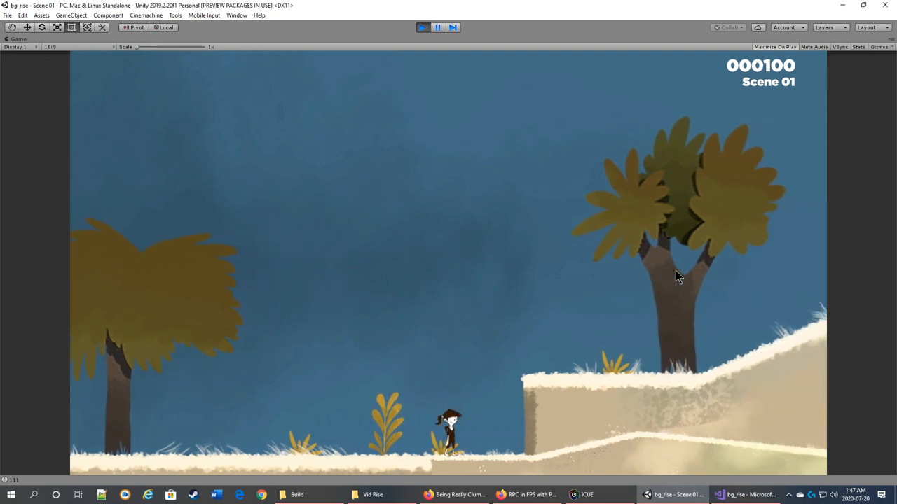
mouse_move(511, 399)
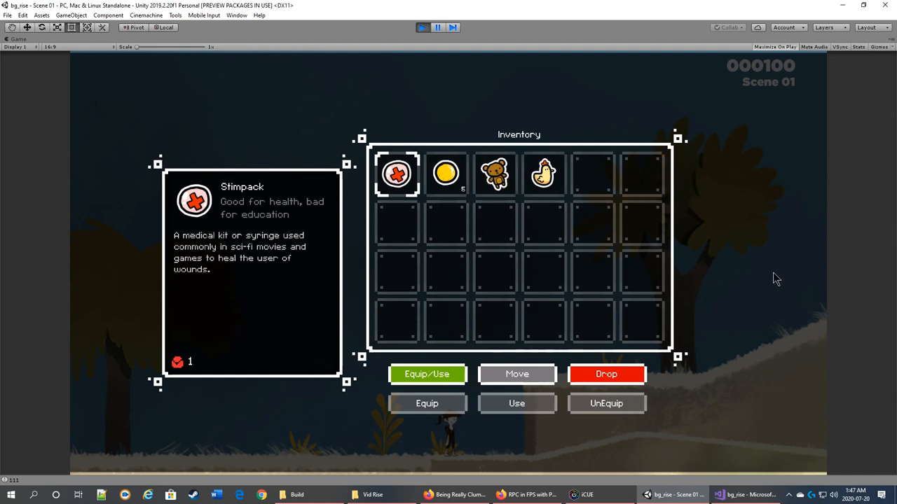
mouse_move(123, 334)
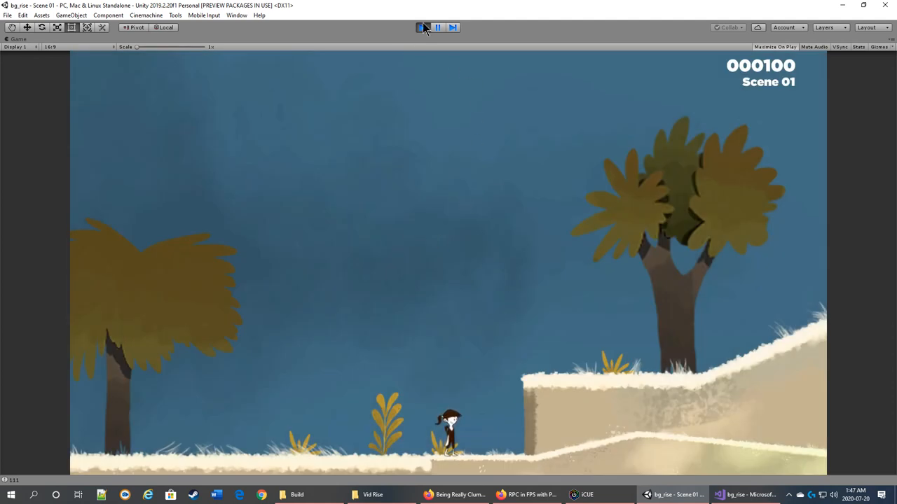
Exit Play mode, returning to the editor with AchievementList still inspected
click(421, 28)
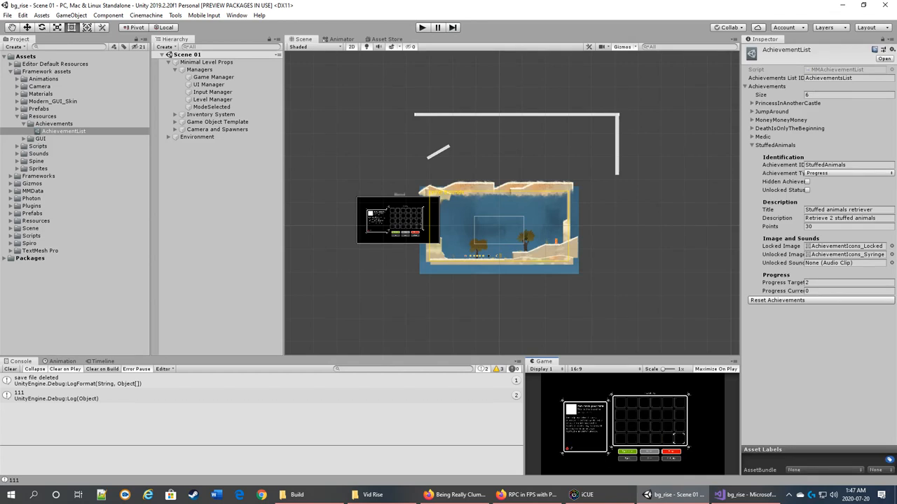